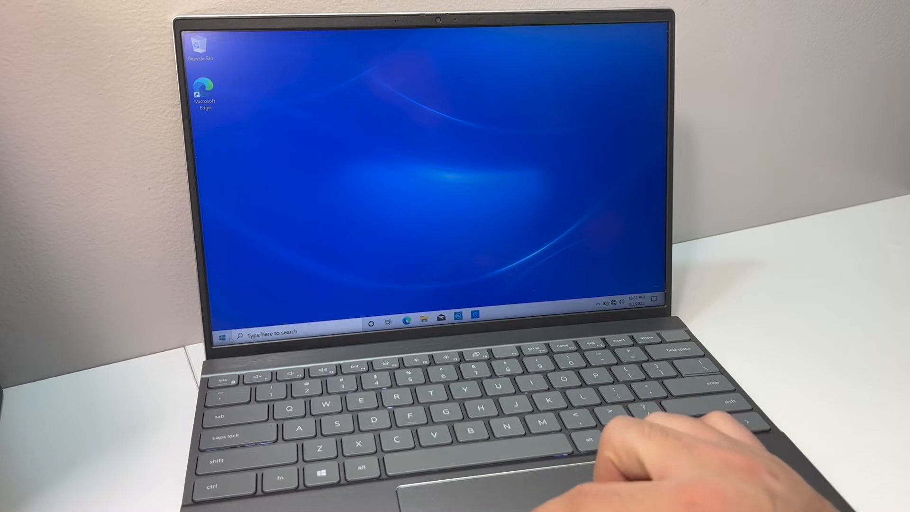
# Step: Bring up the Start menu's power options to reach Restart
pyautogui.click(224, 332)
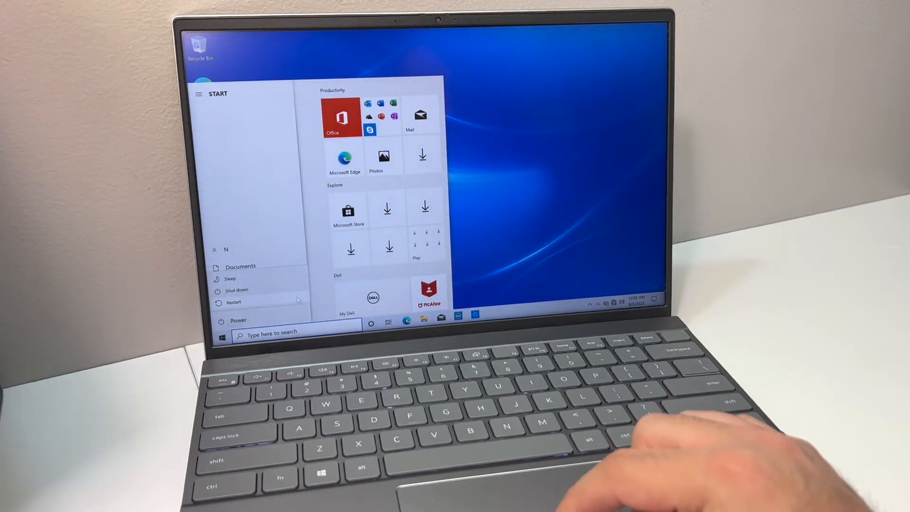
pyautogui.moveTo(235, 290)
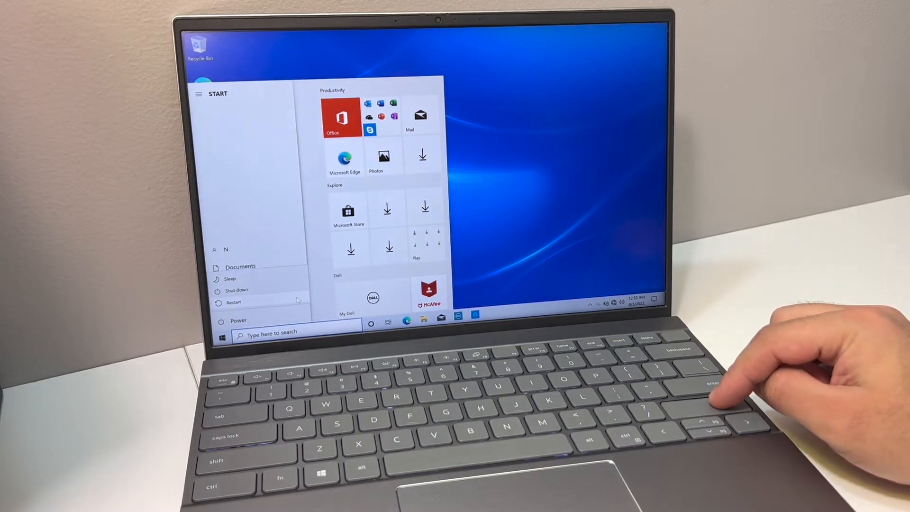
pyautogui.moveTo(724, 394)
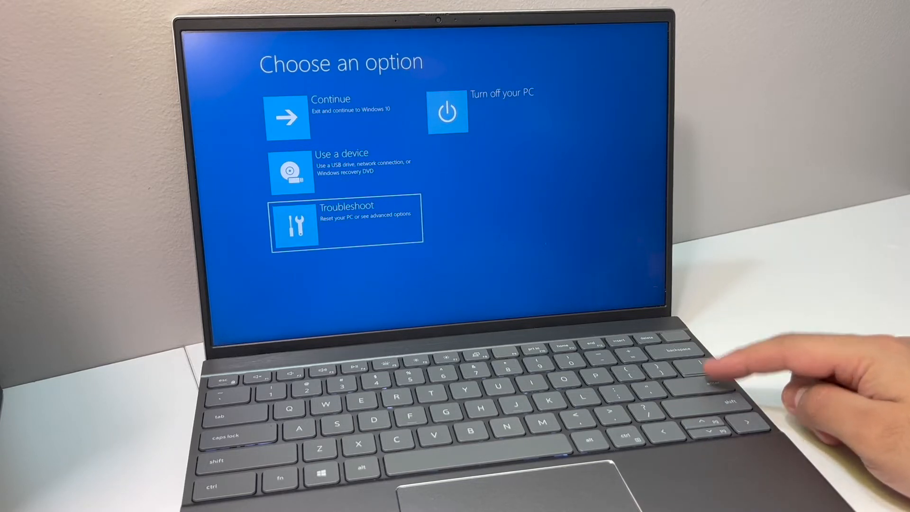
# Step: Choose Troubleshoot on the recovery Choose an option screen
pyautogui.click(345, 222)
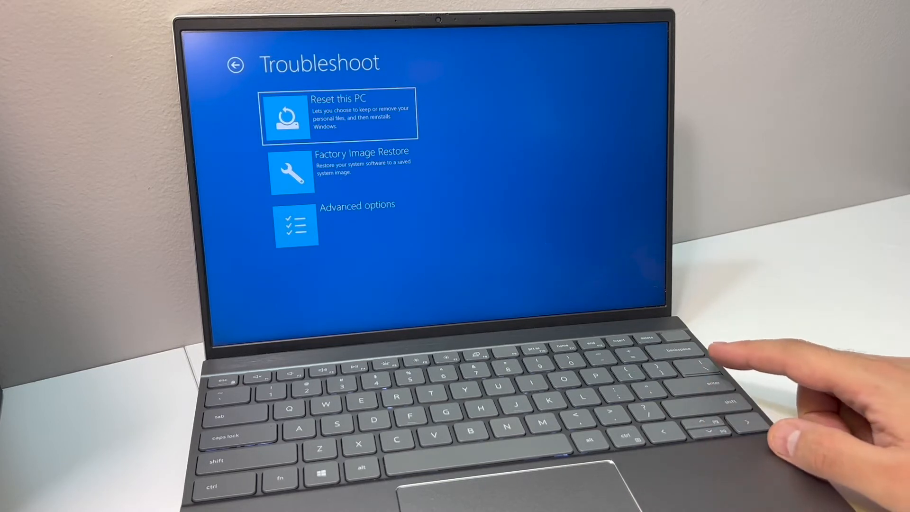
# Step: Begin Reset this PC and select Remove everything, reaching the final confirmation
pyautogui.click(340, 114)
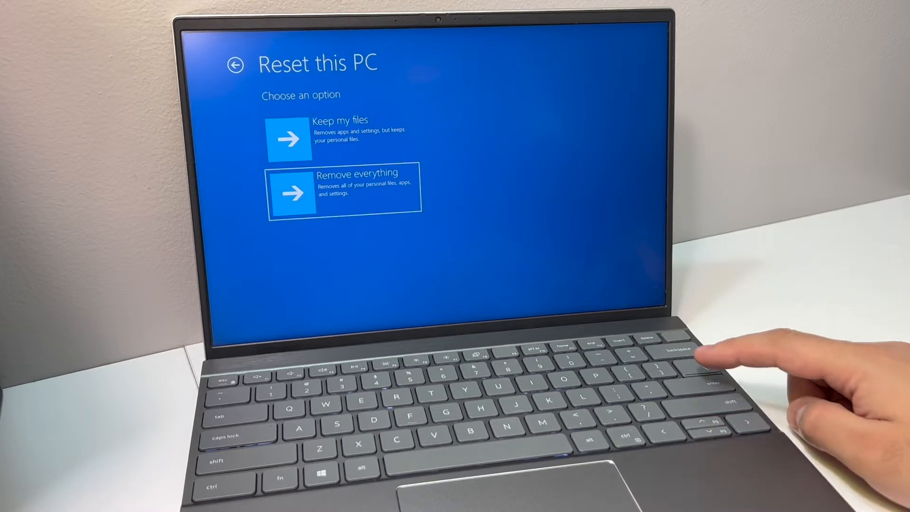
pyautogui.click(344, 191)
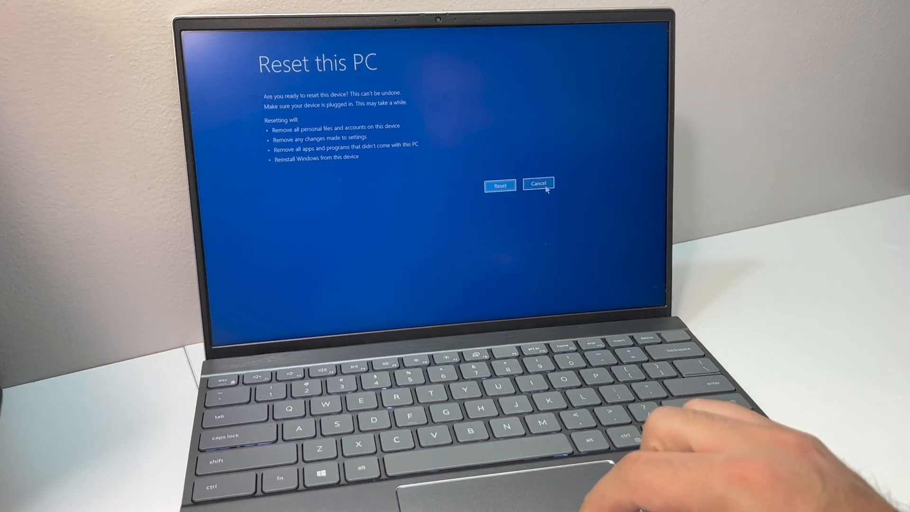
pyautogui.moveTo(462, 225)
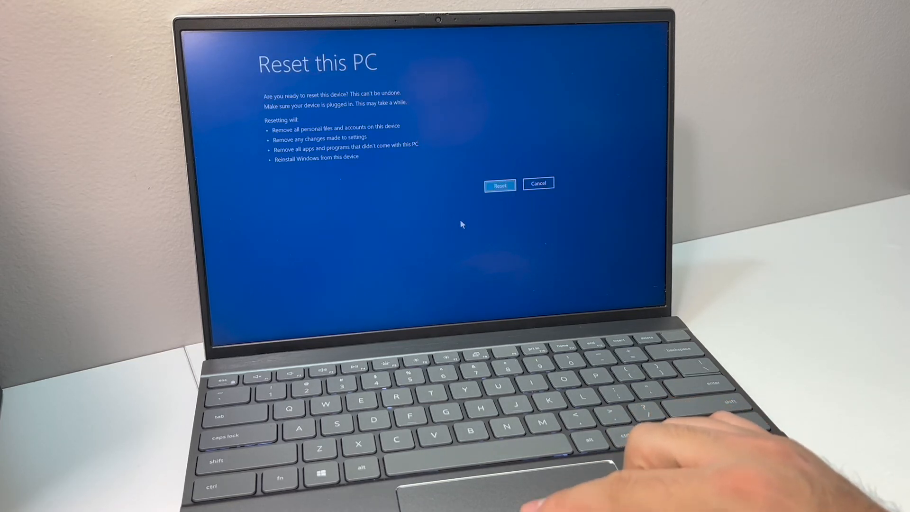